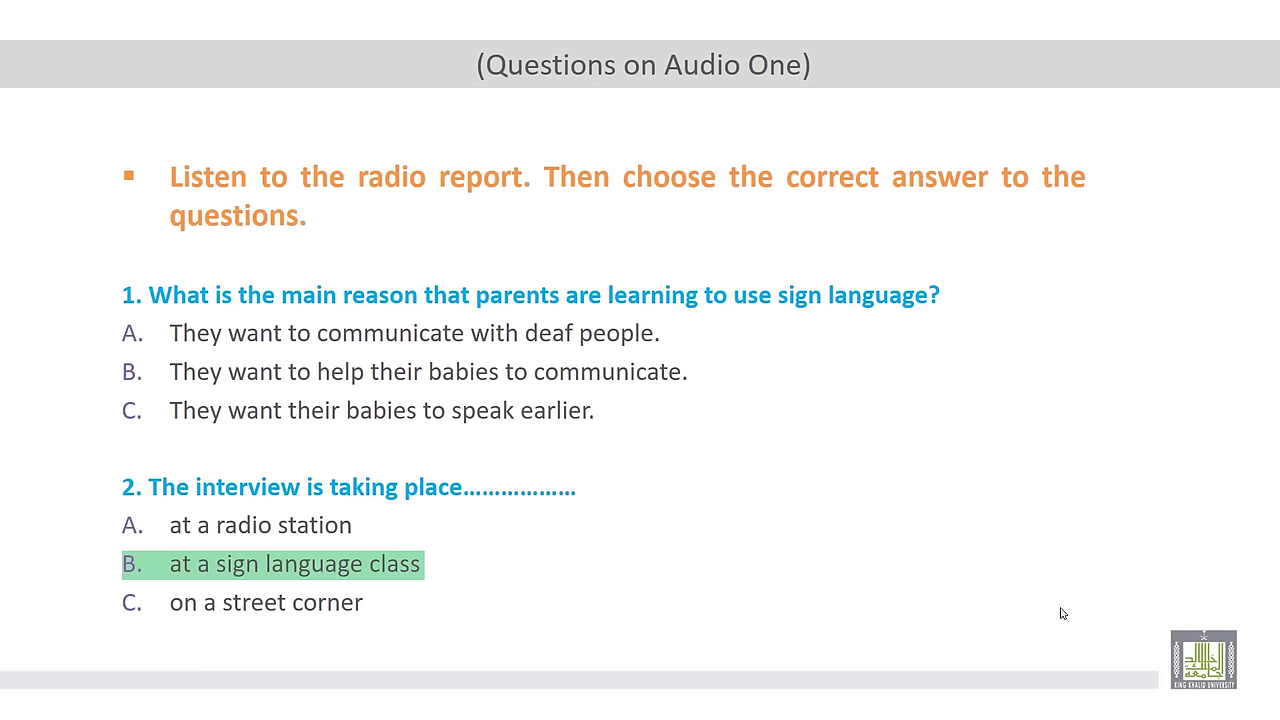
Advance the slide show so the green highlight on answer B, 'at a sign language class', disappears
left_click(272, 564)
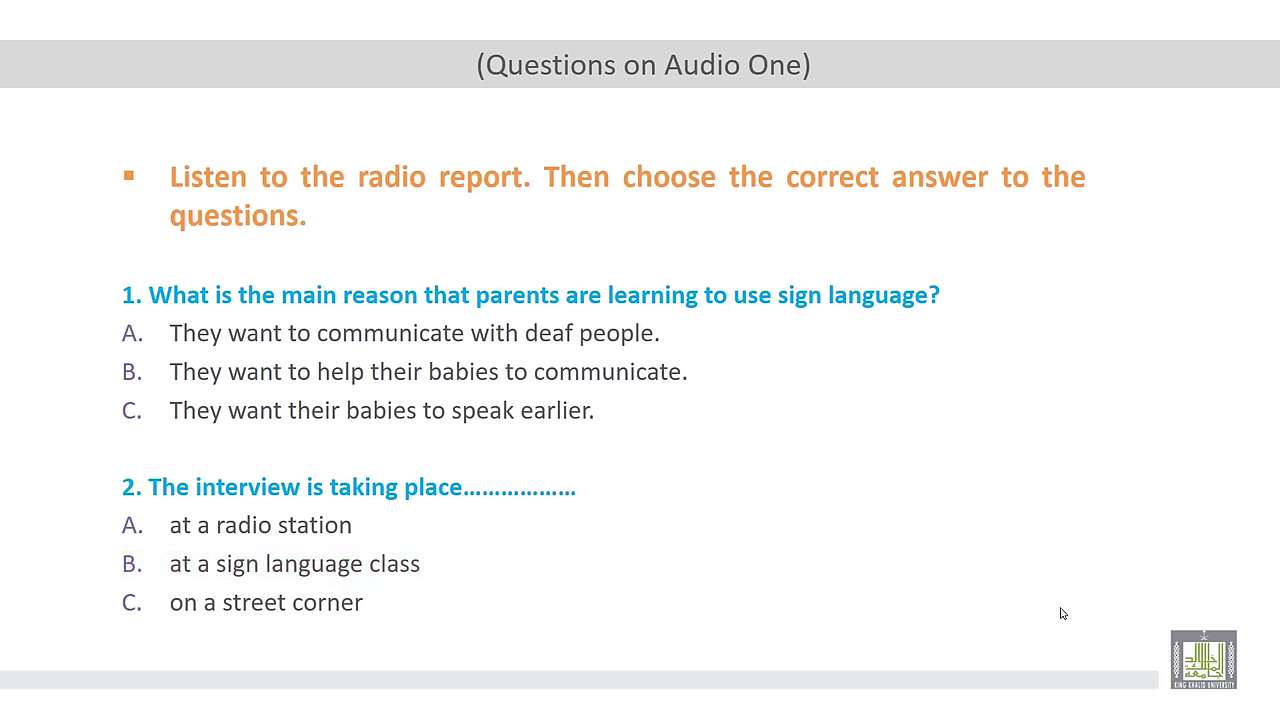